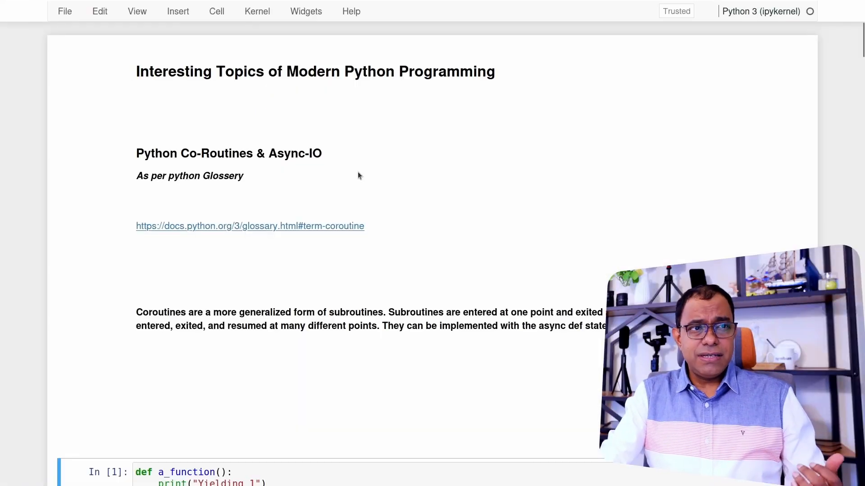
- Scroll past the coroutine notes to the time-import cell and run it
scroll(down, 3)
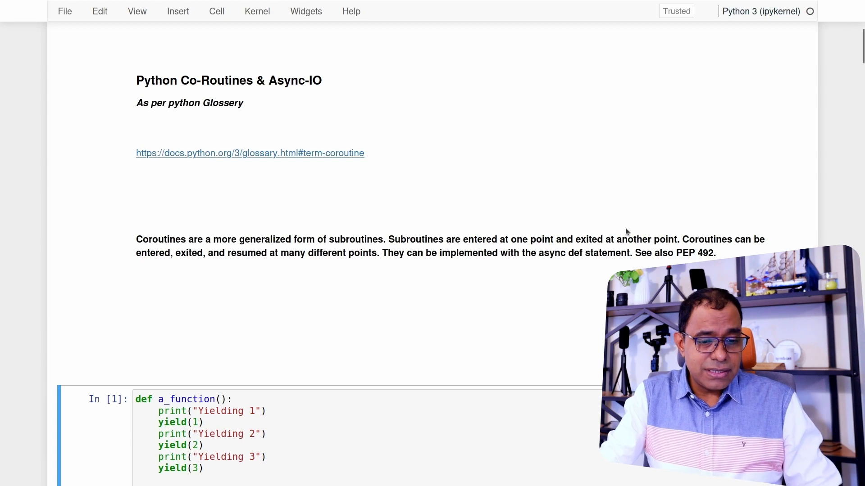
drag(683, 240, 715, 253)
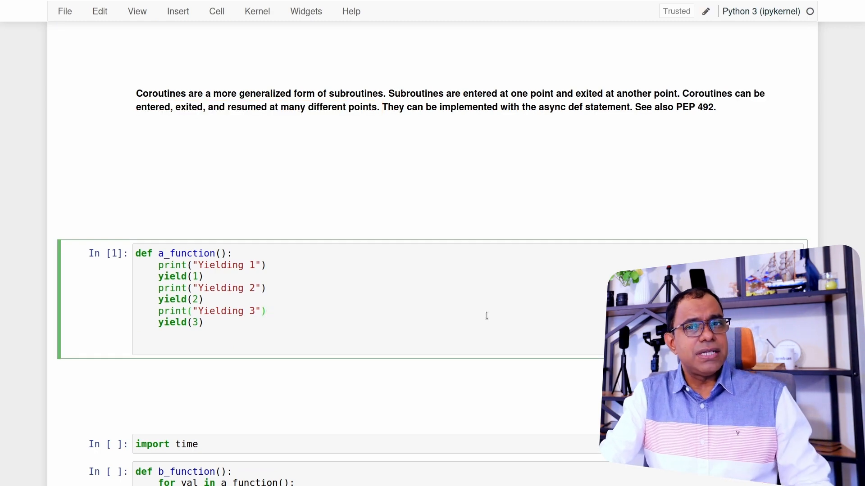
scroll(down, 3)
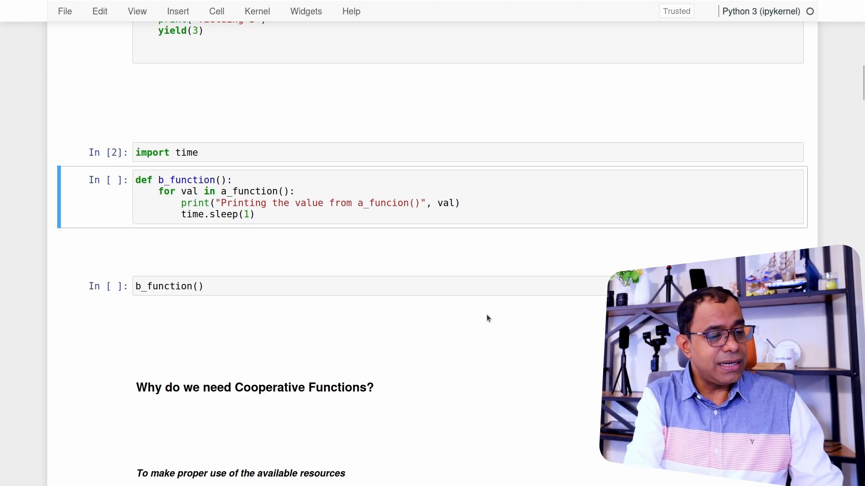
- Run the b_function definition and call, highlighting the a_function call inside it
key(shift+enter)
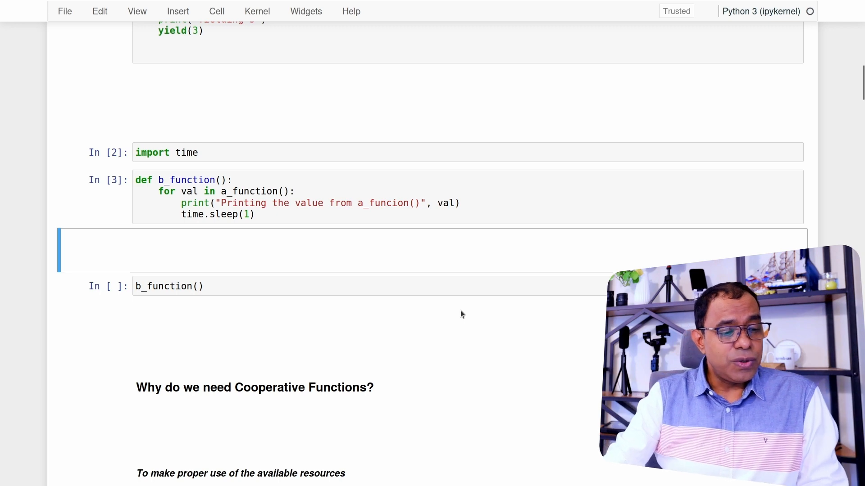
scroll(down, 3)
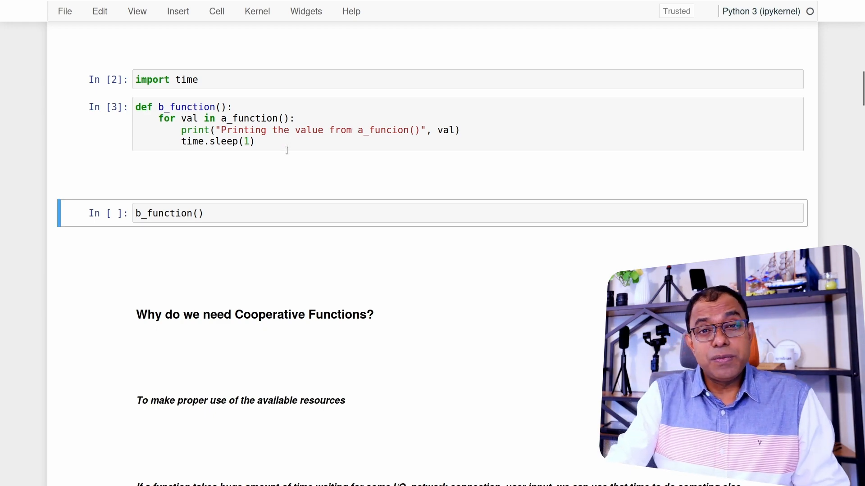
scroll(down, 3)
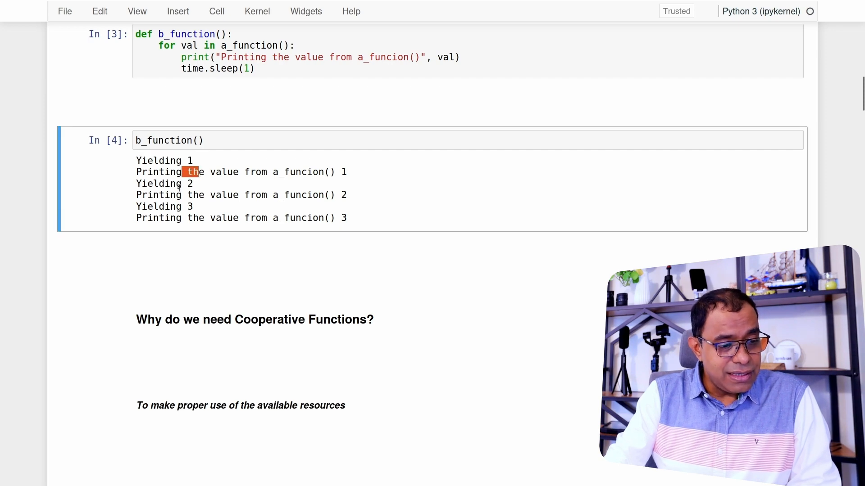
mouse_move(252, 213)
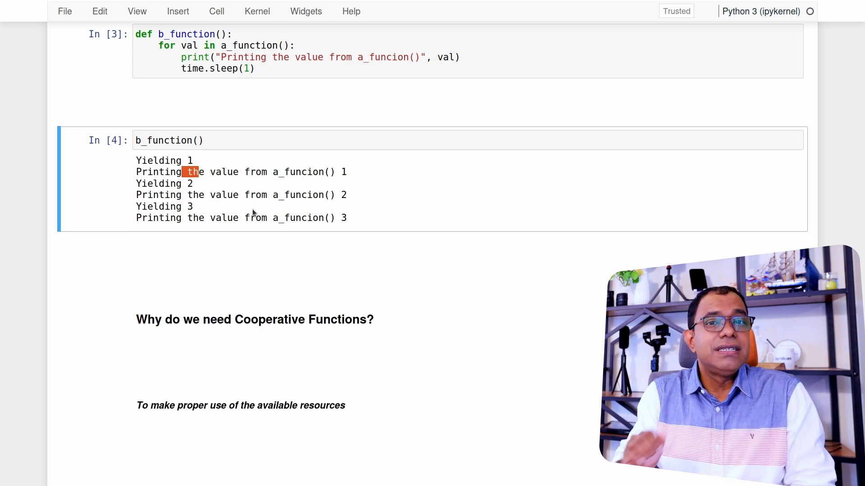
scroll(down, 3)
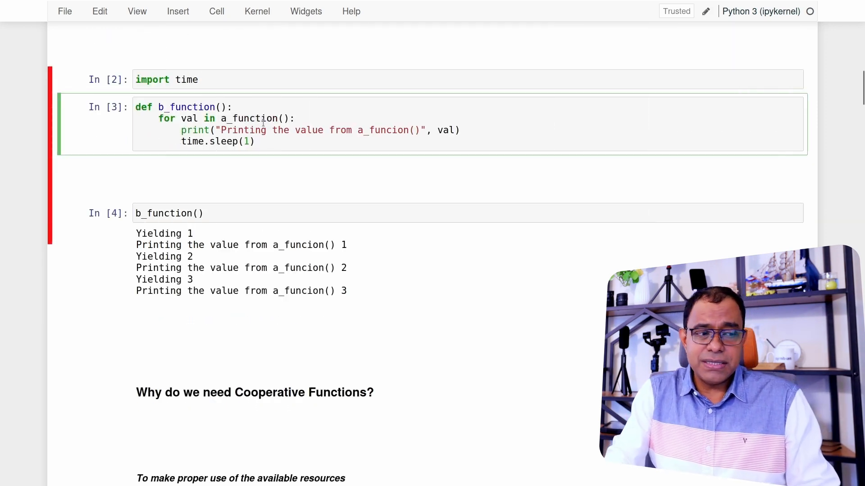
double_click(248, 118)
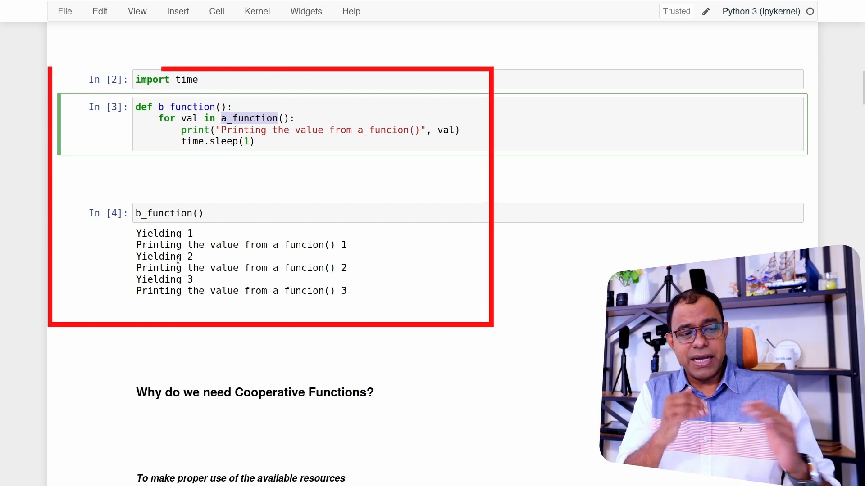
scroll(down, 3)
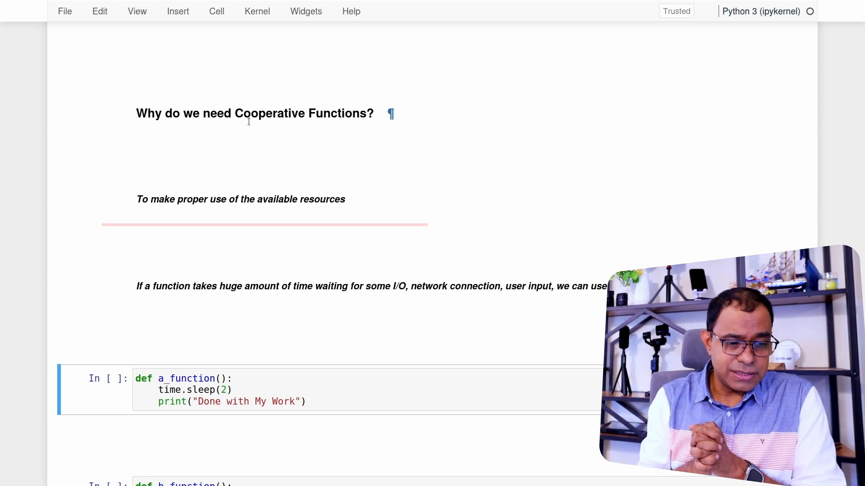
- Run the sleeping b_function and c_function definitions, then time c_function at 4 s wall time
scroll(down, 3)
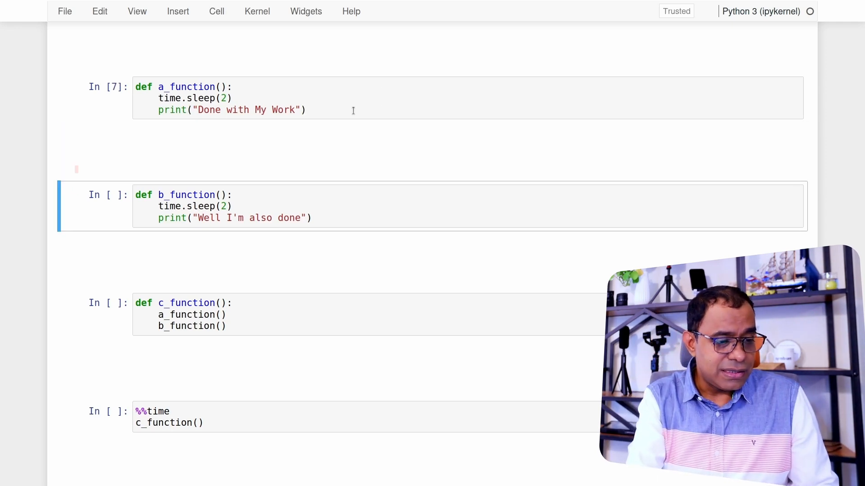
key(shift+enter)
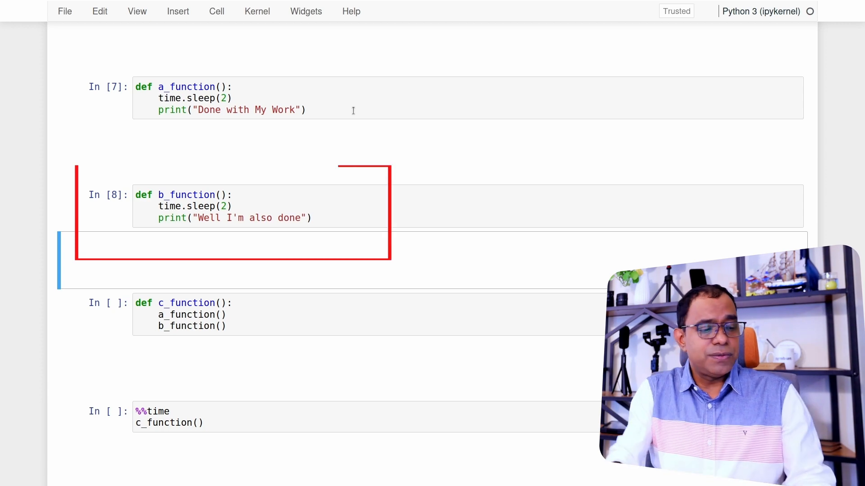
scroll(down, 3)
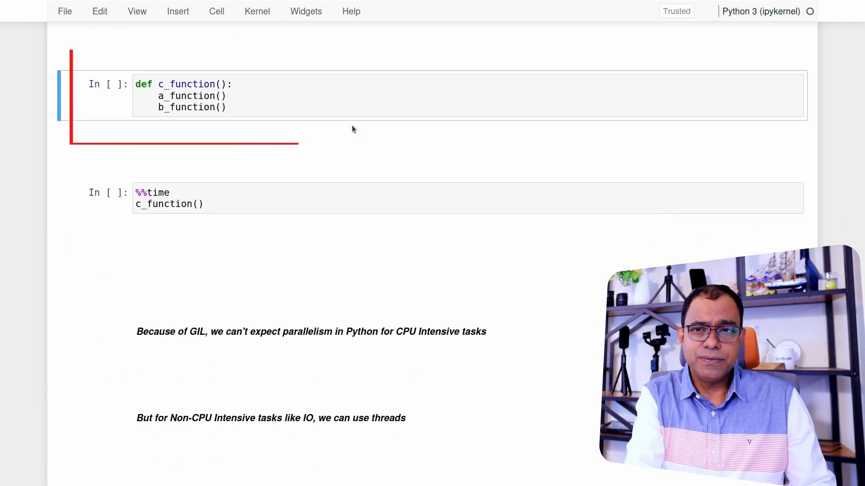
key(shift+enter)
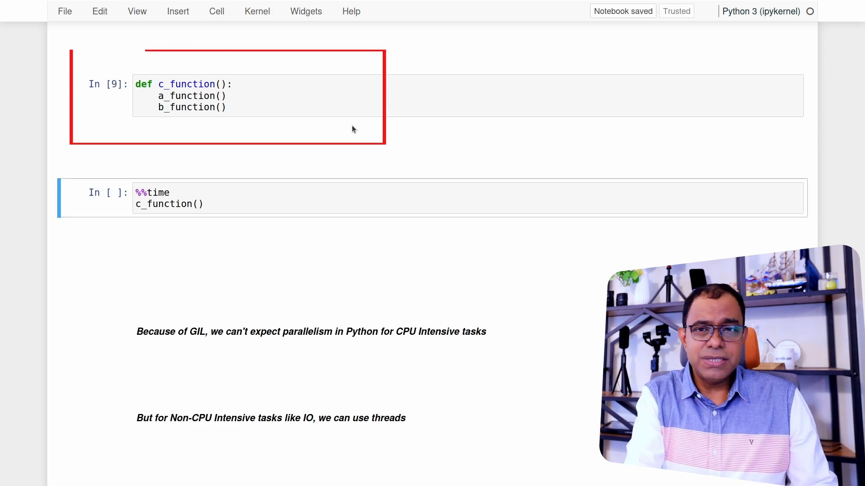
key(Shift+Enter)
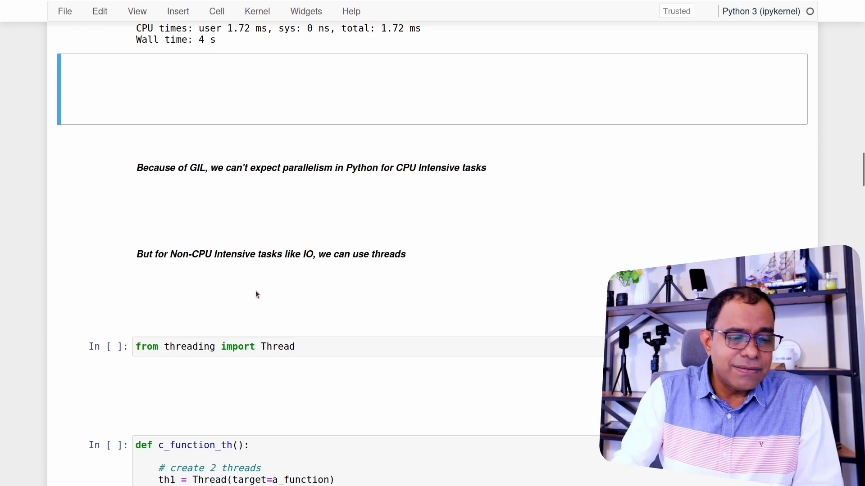
- Review the threaded c_function_th definition and its 2 s timing result in the notes
scroll(down, 3)
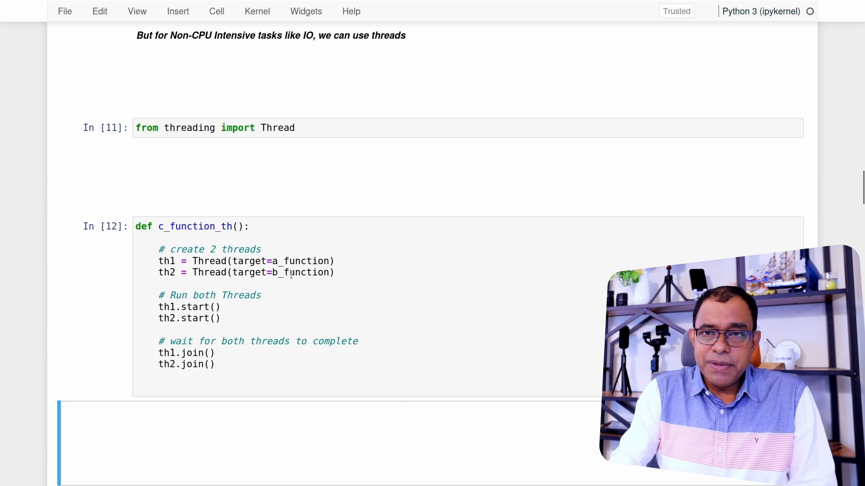
scroll(down, 3)
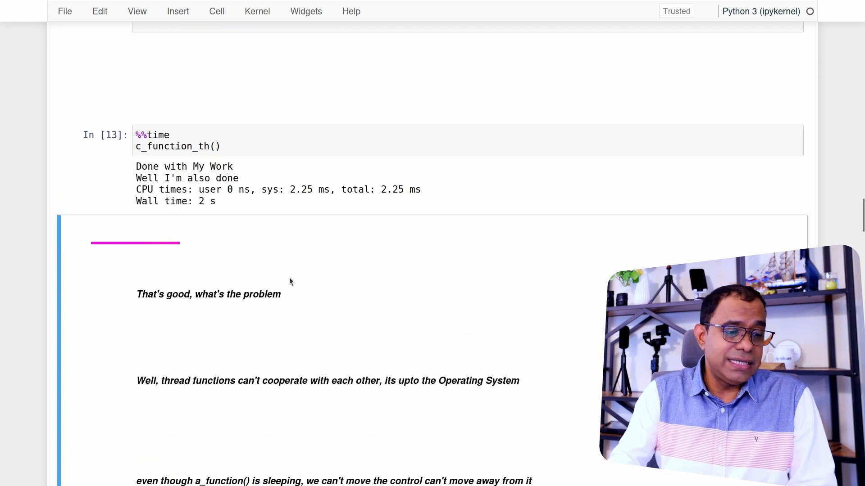
double_click(202, 200)
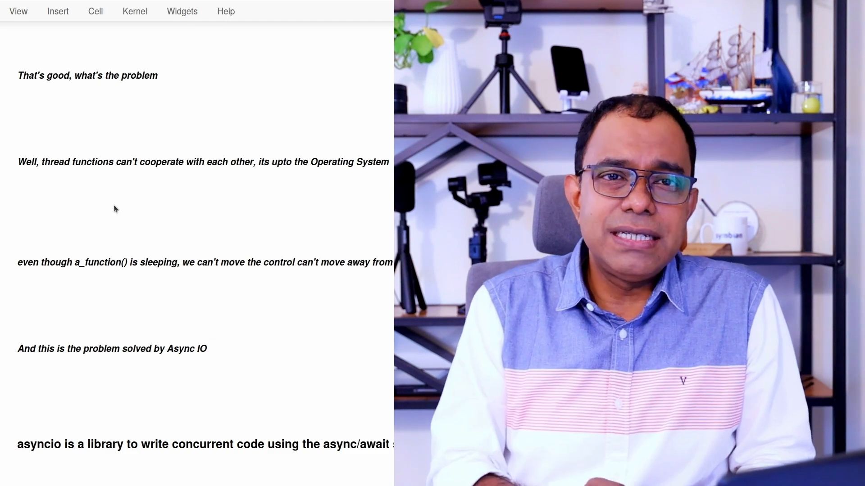
scroll(down, 3)
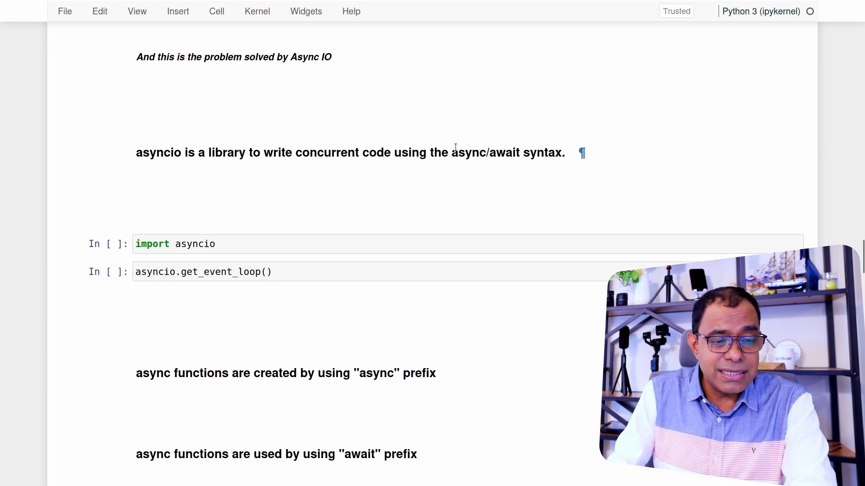
- Scroll to the asyncio event-loop output and highlight running=True
scroll(down, 3)
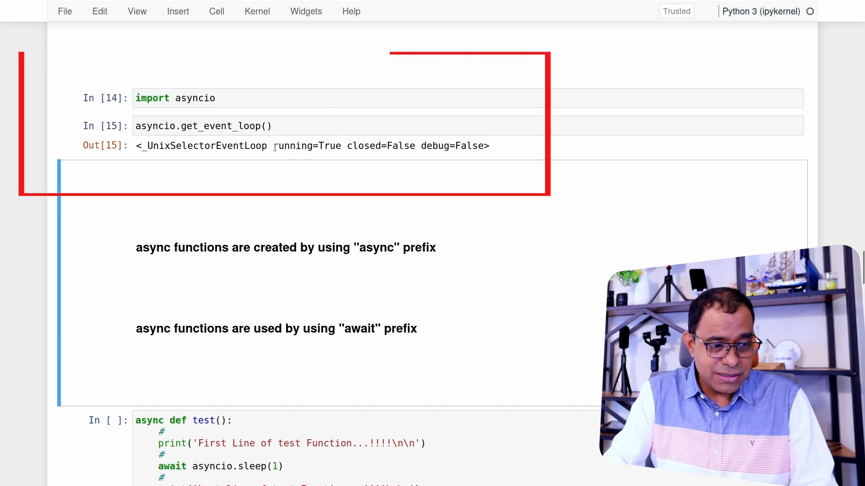
double_click(307, 146)
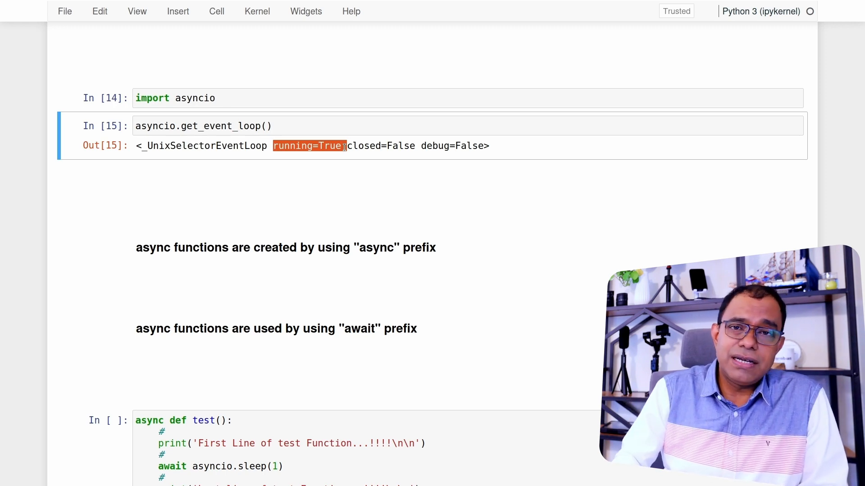
scroll(down, 3)
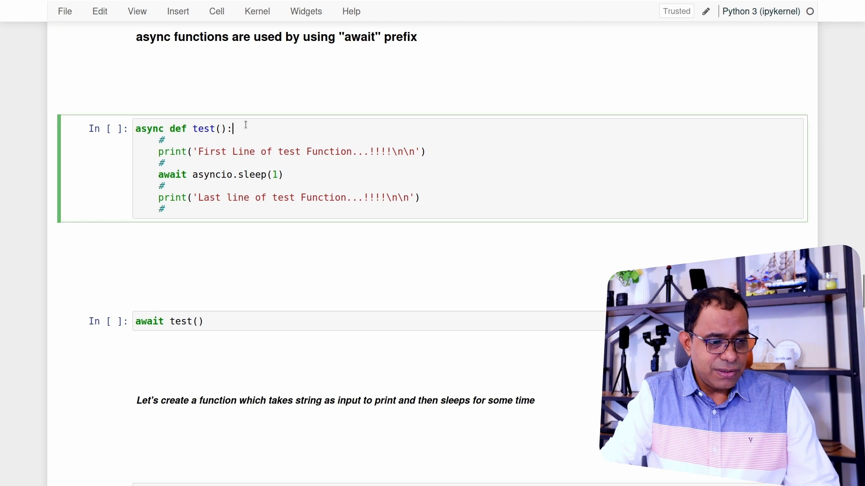
- Run the async test function definition and scroll to print_text
key(Shift+Enter)
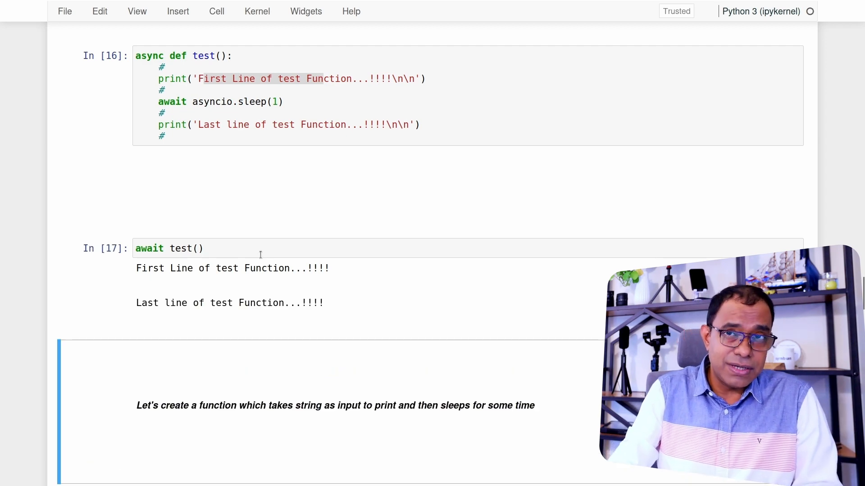
scroll(down, 3)
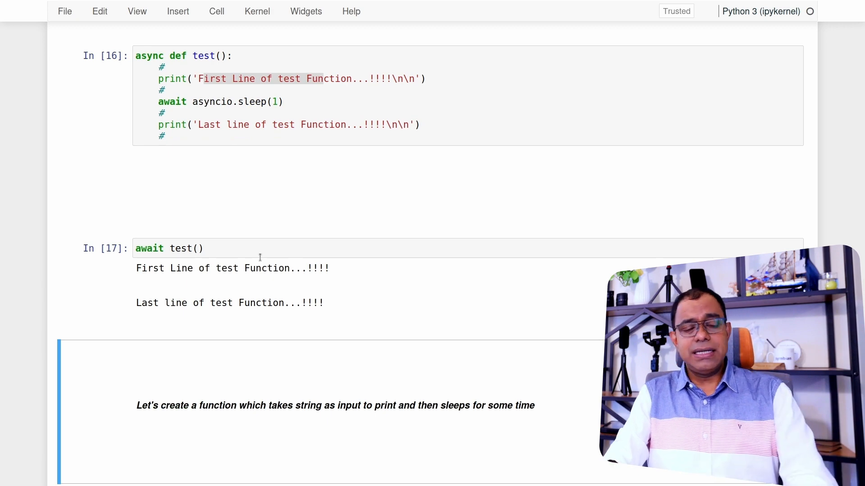
scroll(down, 3)
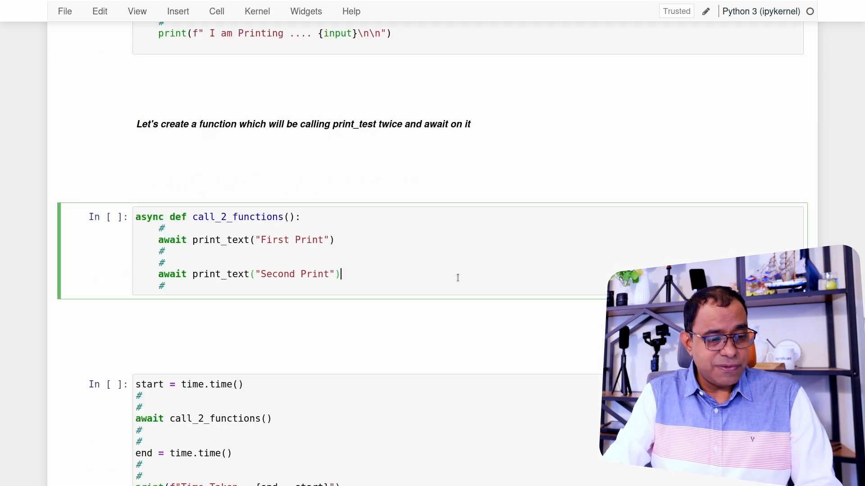
- Run the call_2_functions definition, highlight its name, and scroll to the timing cell
key(Shift+Enter)
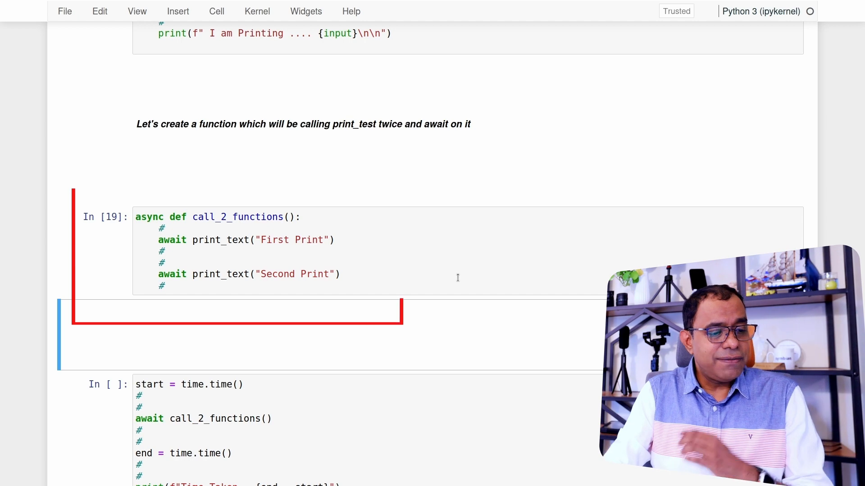
double_click(237, 217)
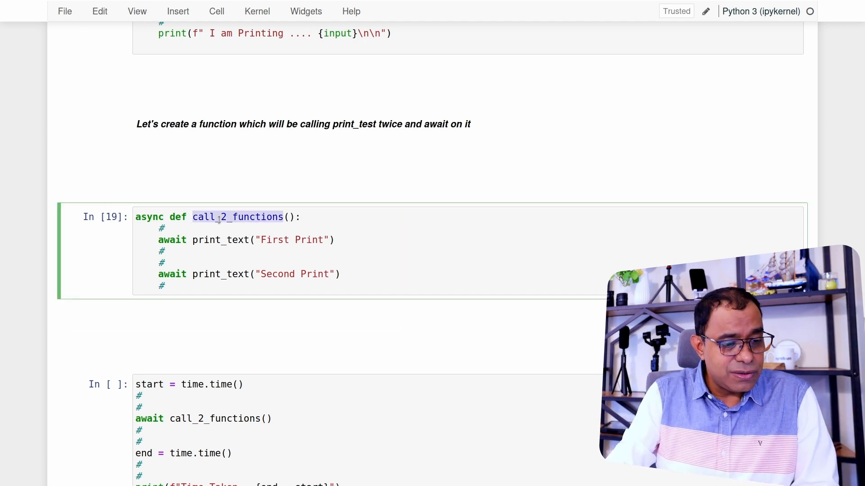
scroll(down, 3)
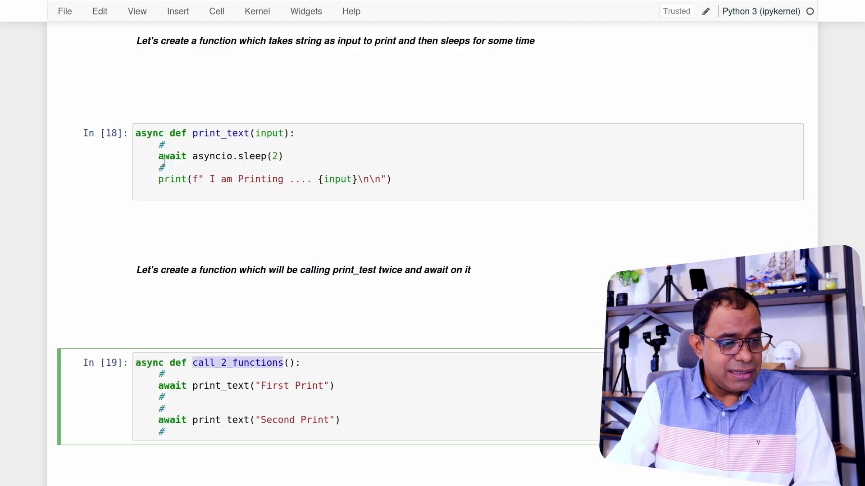
scroll(down, 3)
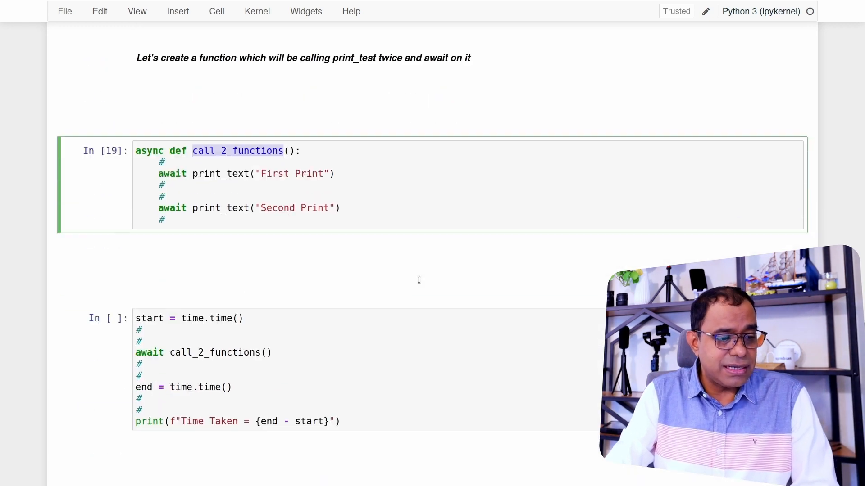
scroll(down, 3)
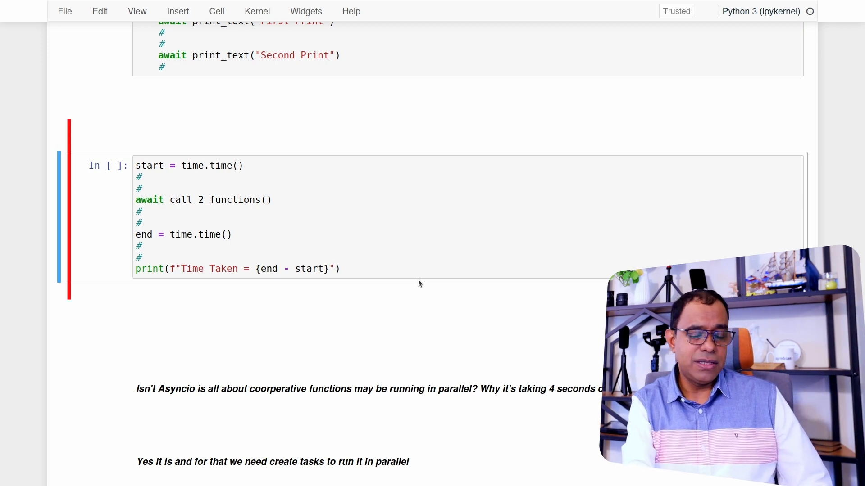
- Run the timing cell for call_2_functions, printing both messages in about 4 s
key(shift+enter)
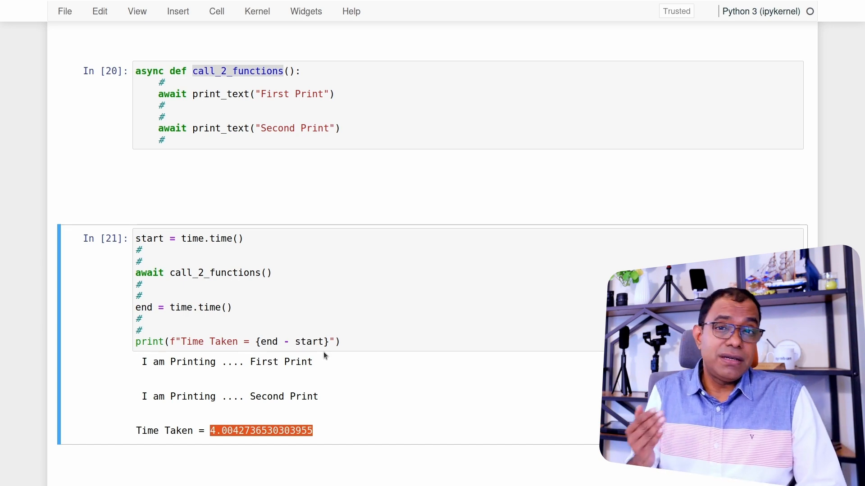
scroll(down, 3)
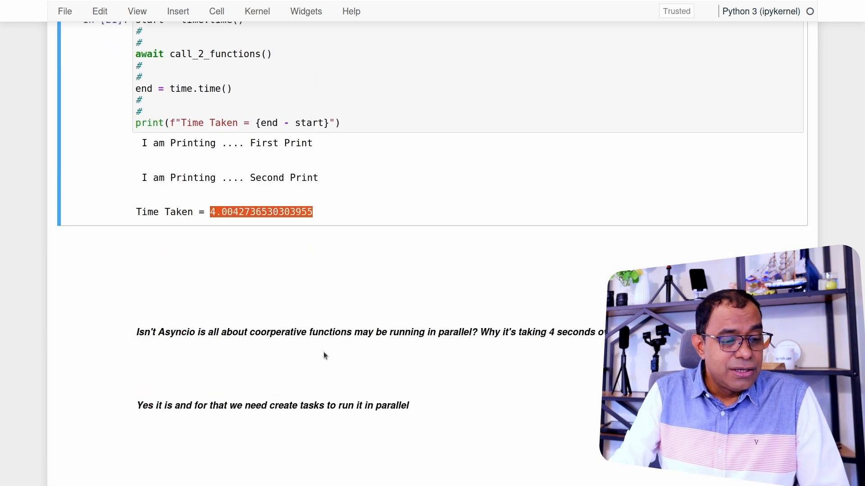
scroll(down, 3)
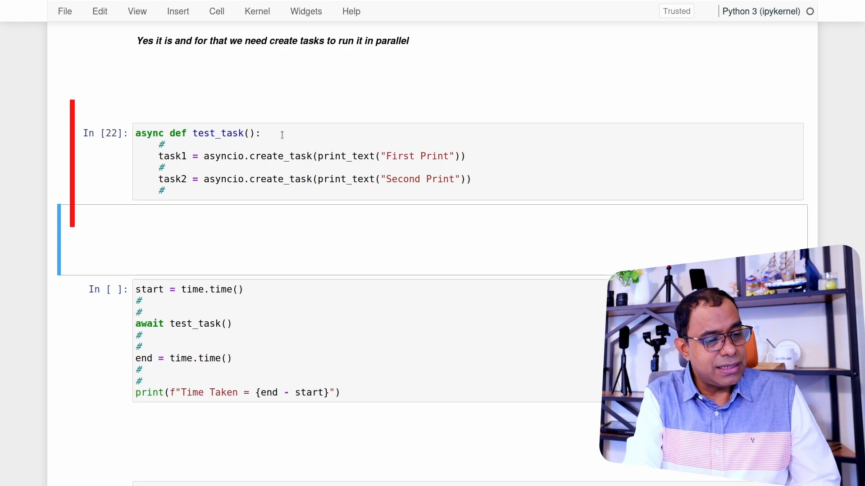
- Highlight the create_task call in test_task and edit the timing cell's print line before rerunning
click(296, 156)
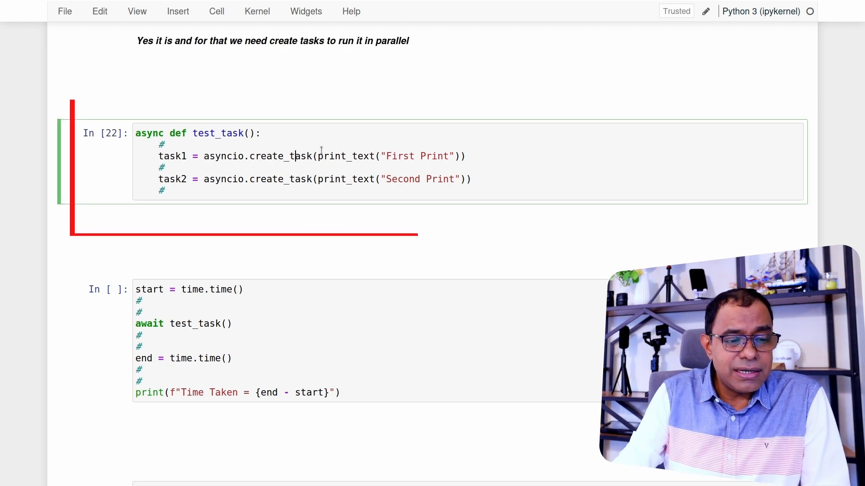
double_click(345, 156)
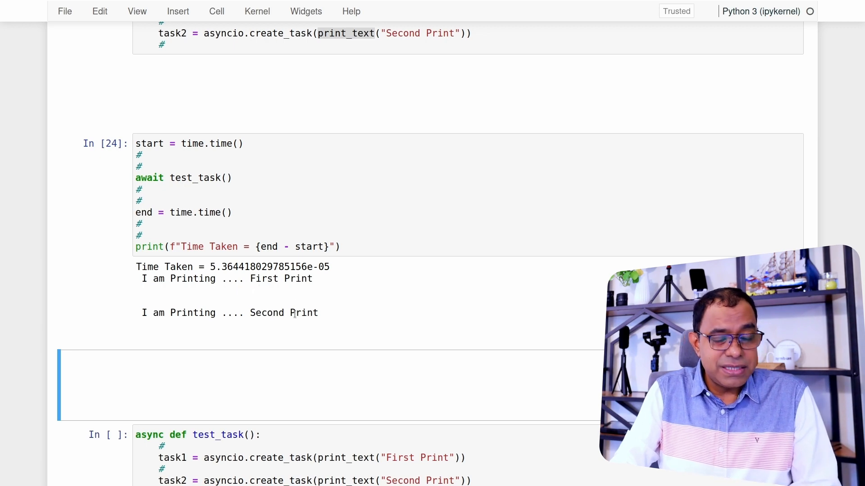
mouse_move(214, 267)
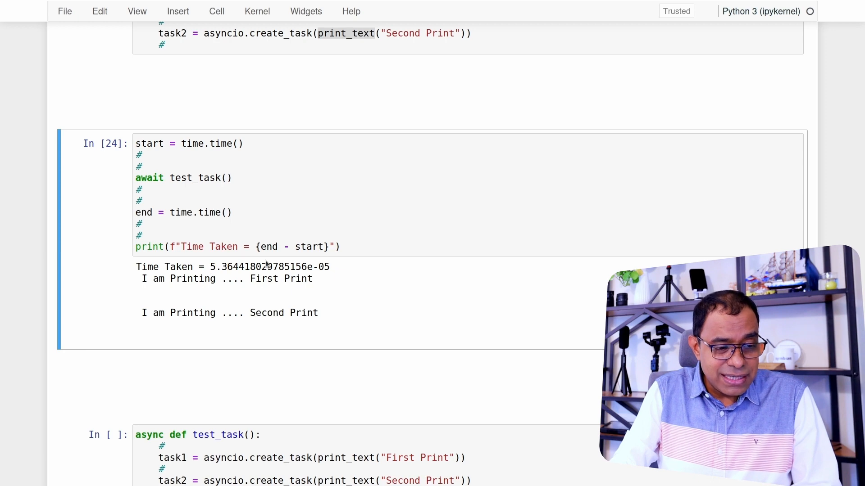
double_click(317, 267)
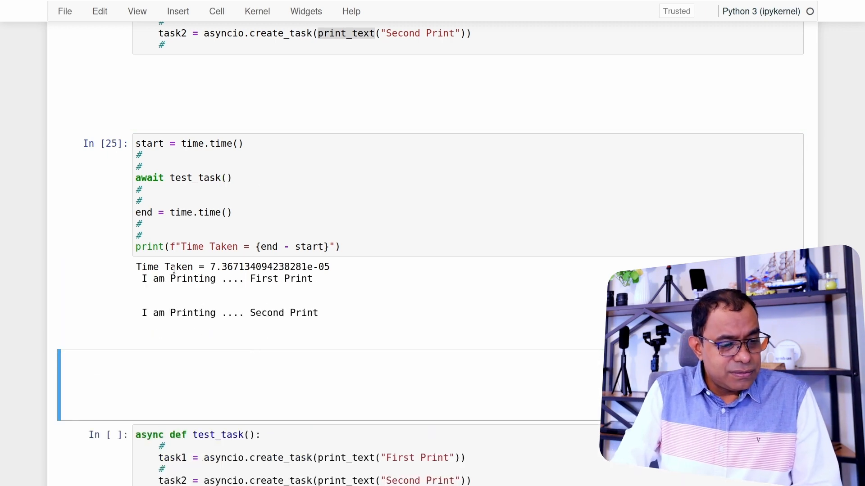
click(237, 246)
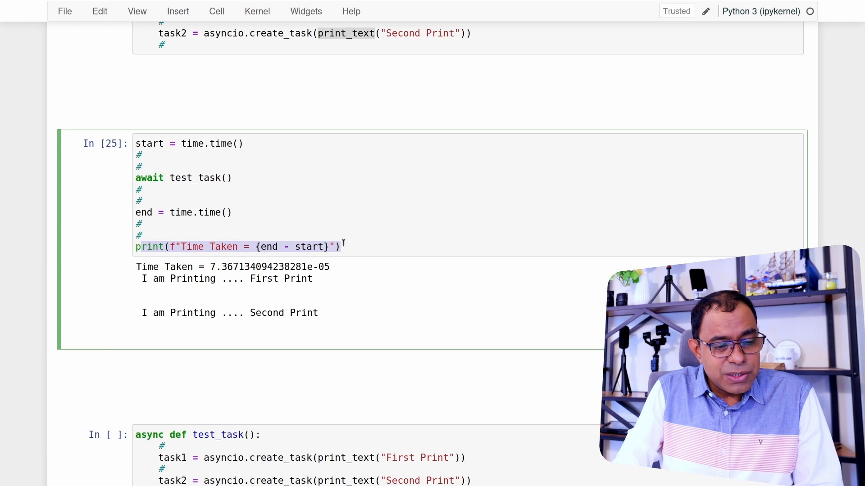
scroll(down, 3)
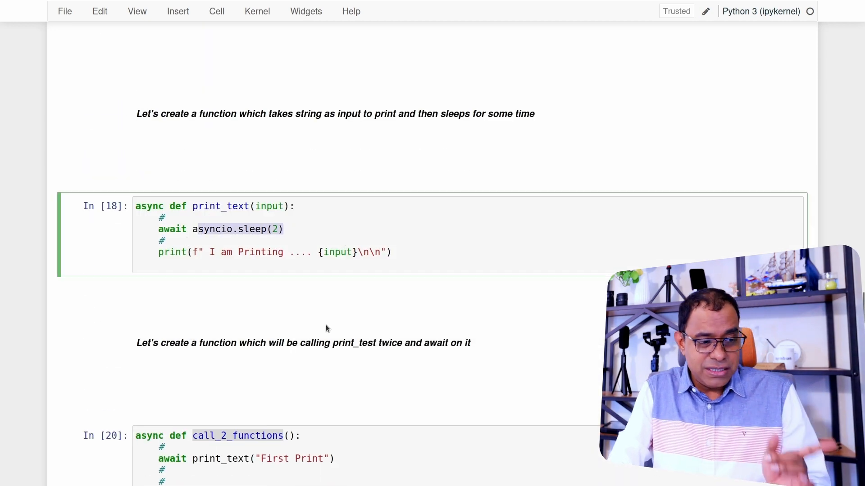
scroll(down, 3)
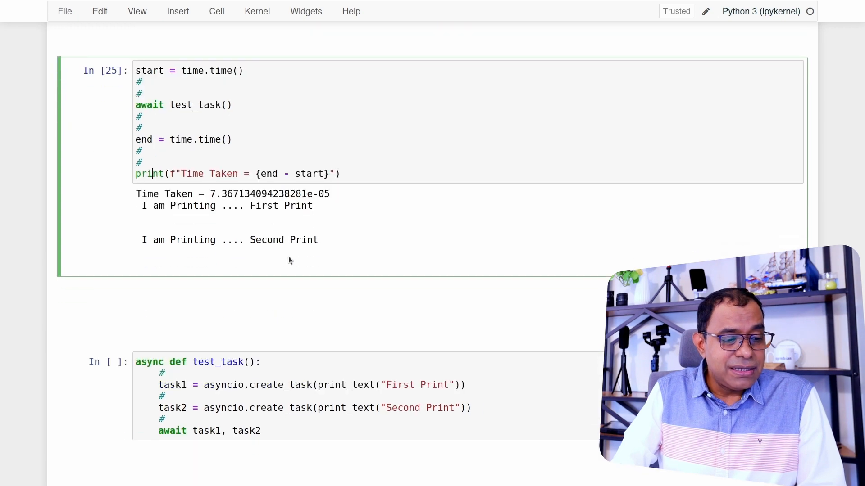
- Scroll through test_task awaiting both tasks, timed at about 2 s, to the TaskGroup version
scroll(down, 3)
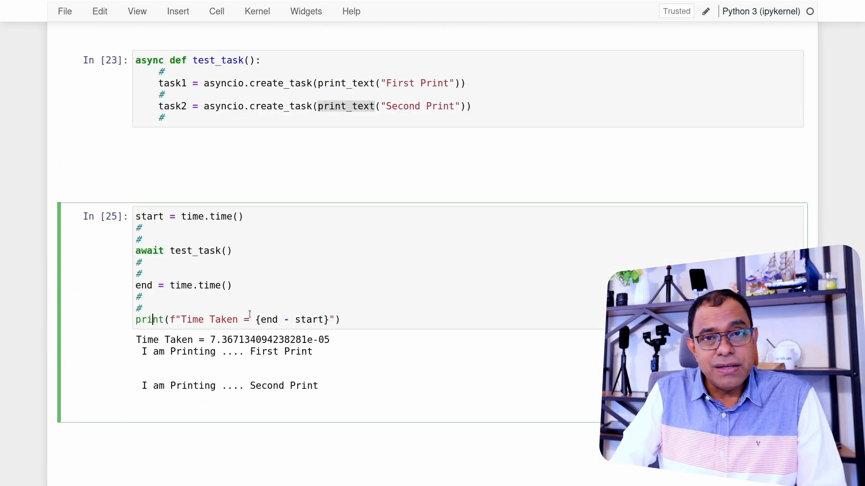
scroll(down, 3)
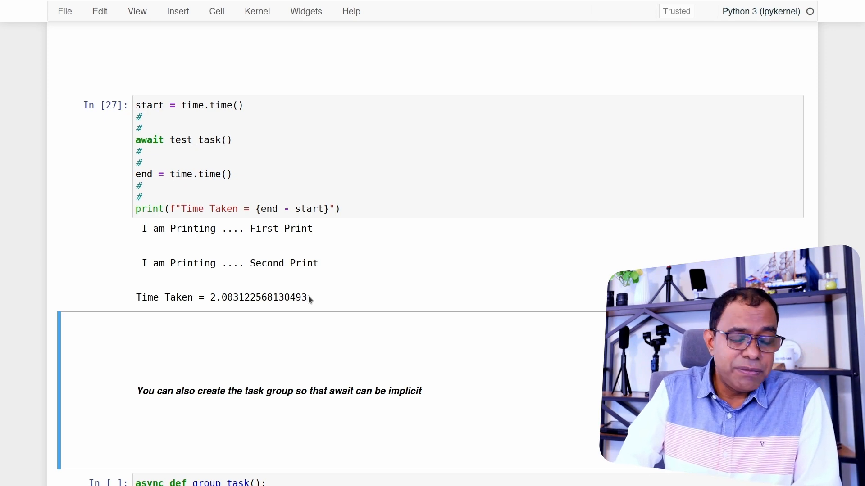
scroll(down, 3)
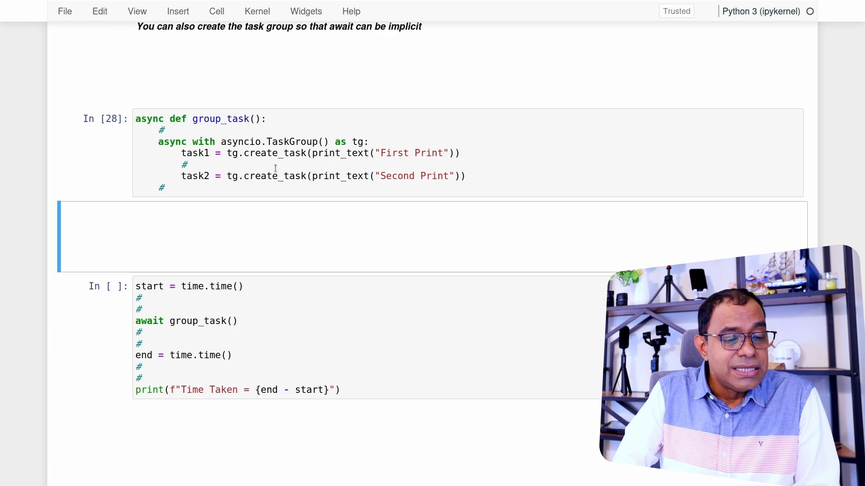
mouse_move(320, 171)
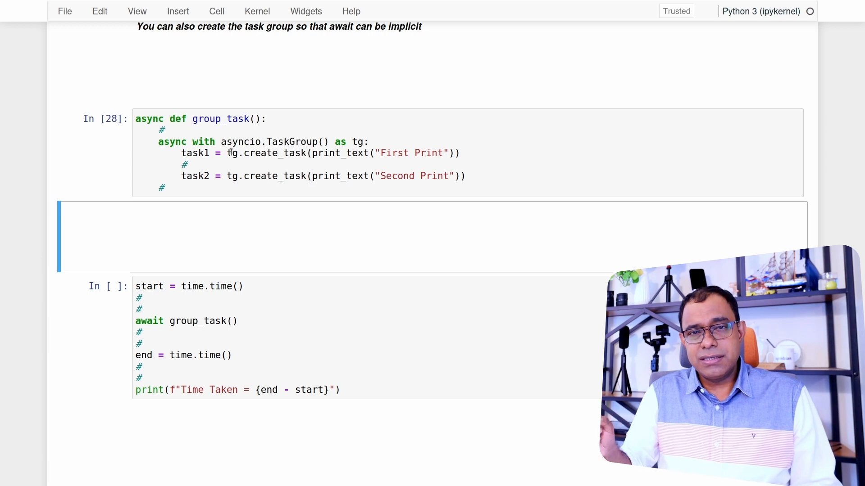
- Scroll through the group_task timing output of about 2 s to the Python 3.11+ TaskGroup note
scroll(down, 3)
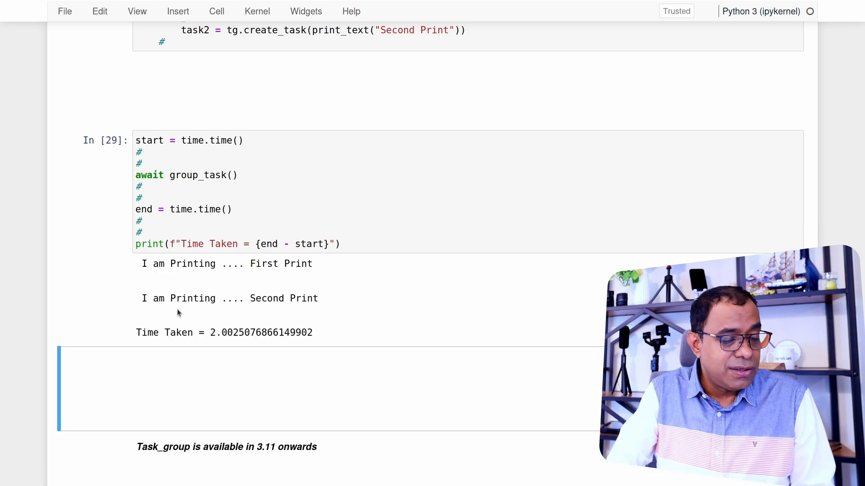
mouse_move(230, 345)
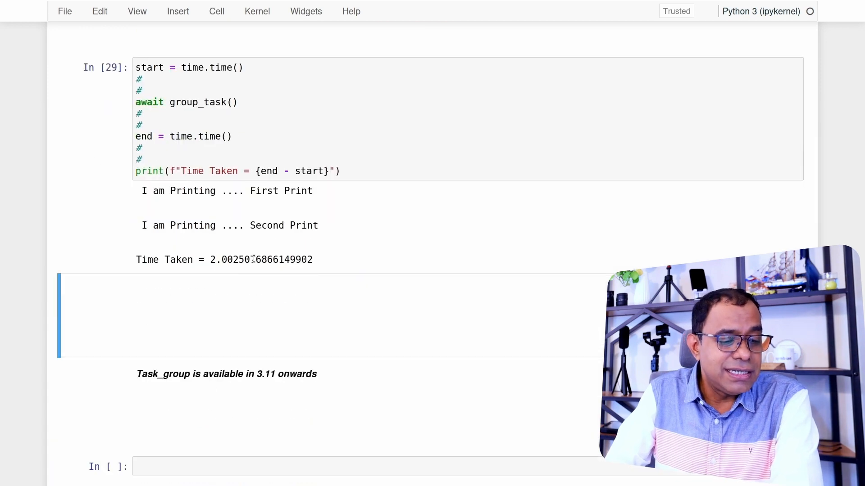
scroll(down, 3)
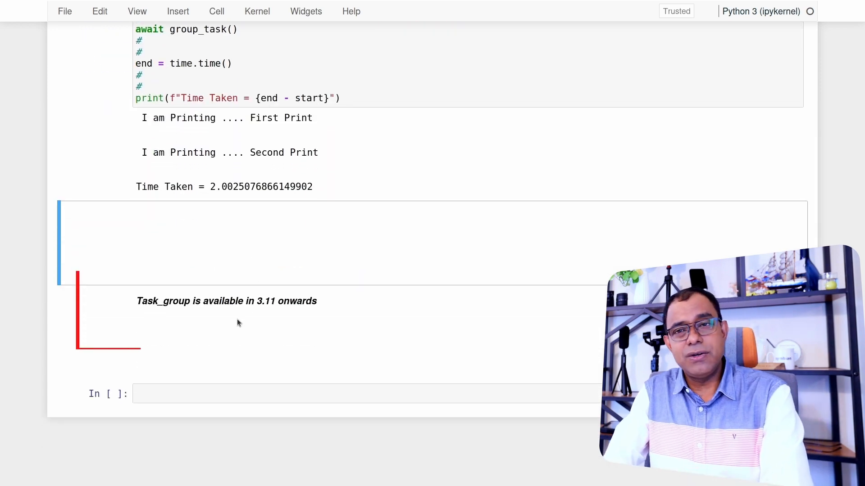